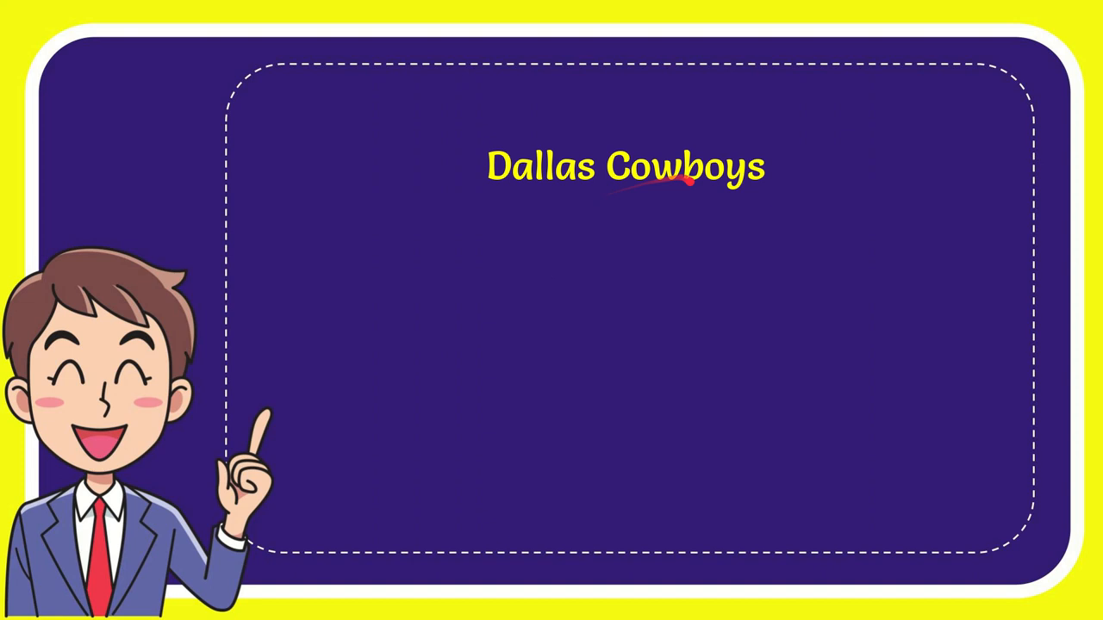
{"action": "type", "text": "Pittsburgh Steelers"}
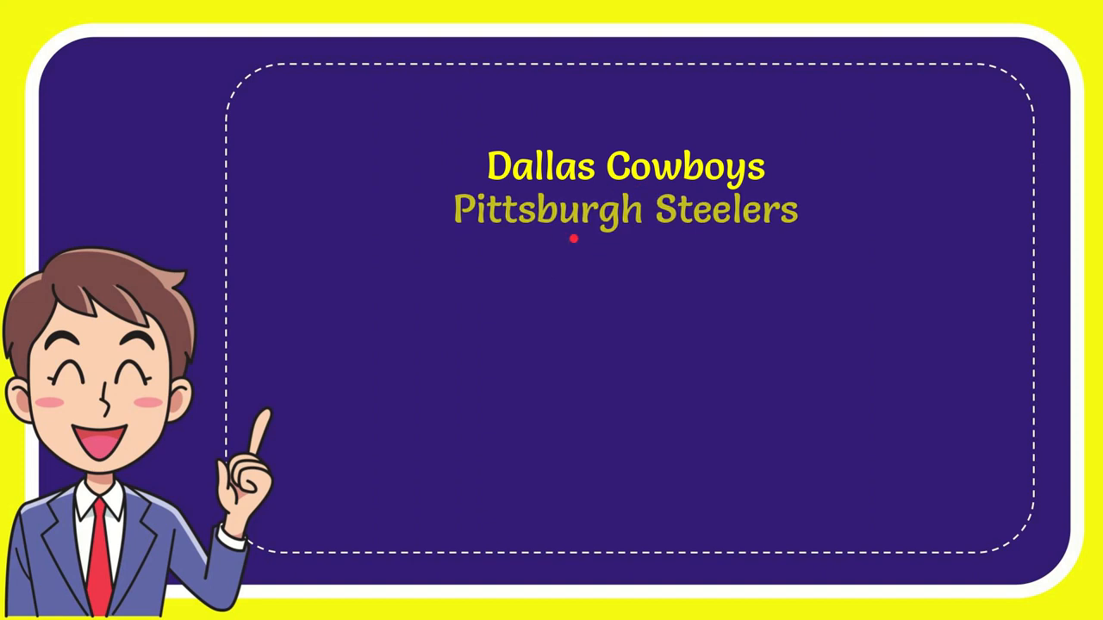